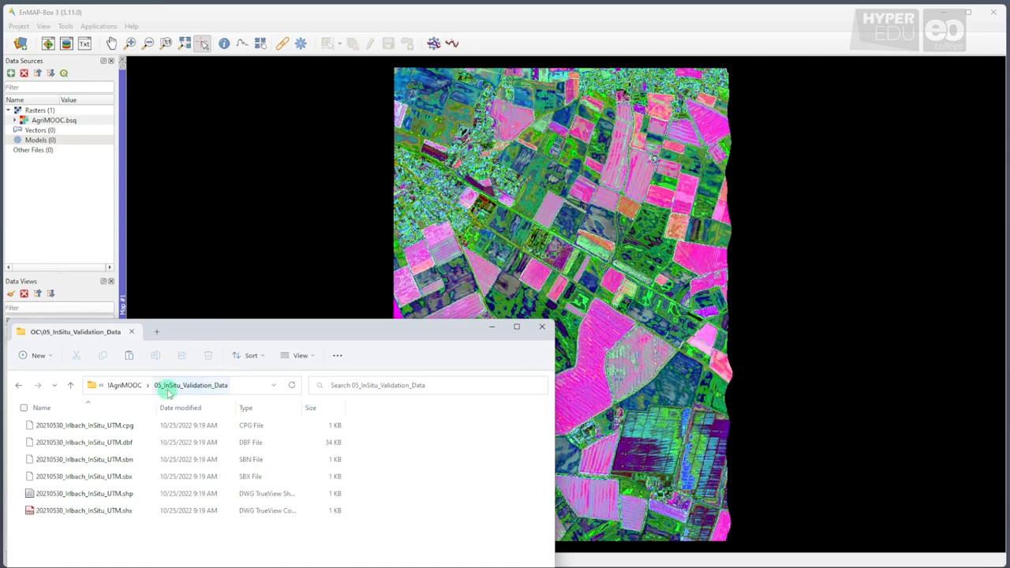
# - Add the in-situ validation .shp from 05_InSitu_Validation_Data as a vector data source
pyautogui.click(96, 499)
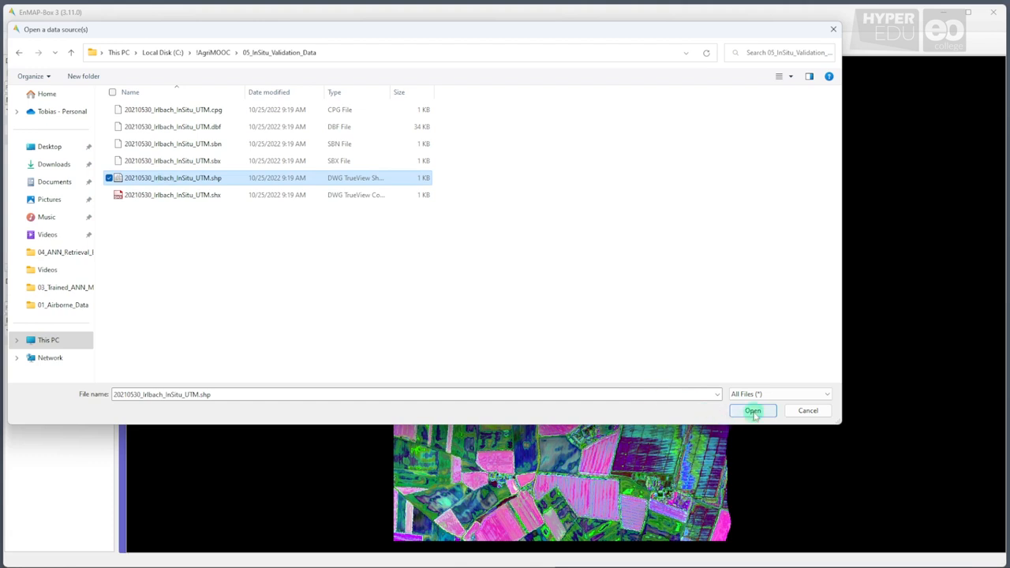
pyautogui.click(752, 411)
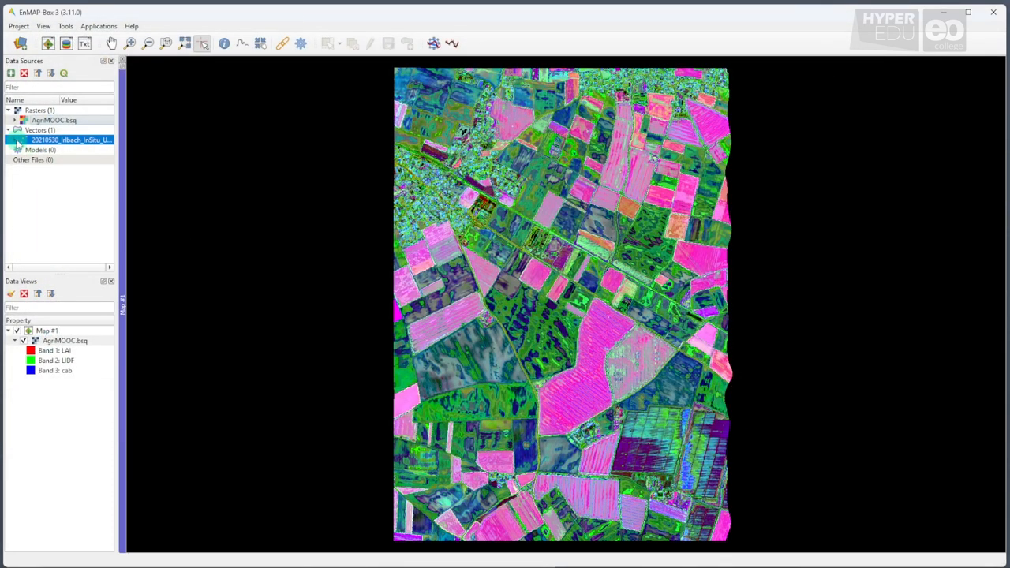
# - Show the 38 in-situ field points as a map layer above the AgriMOOC raster
pyautogui.rightClick(71, 138)
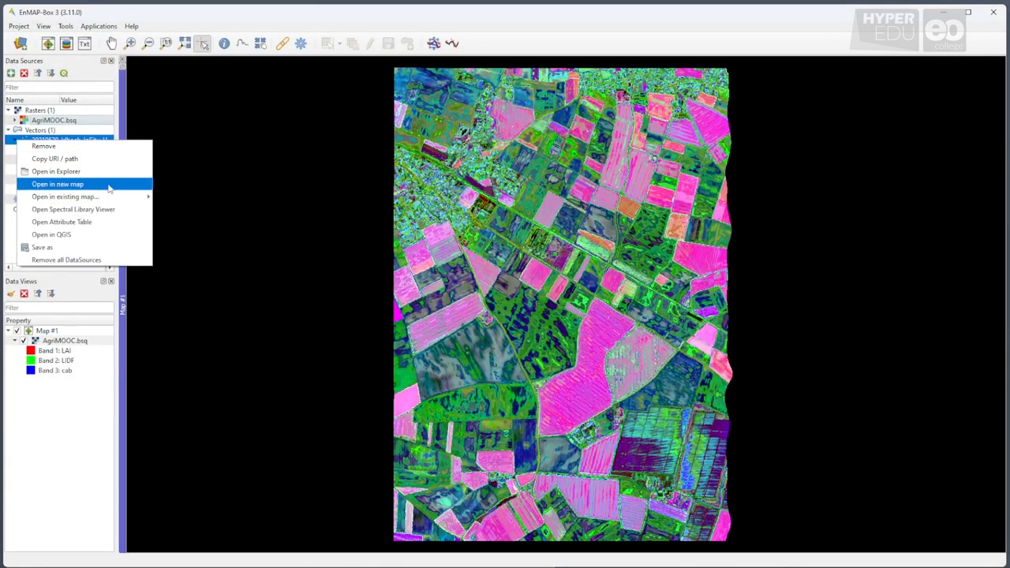
pyautogui.click(63, 196)
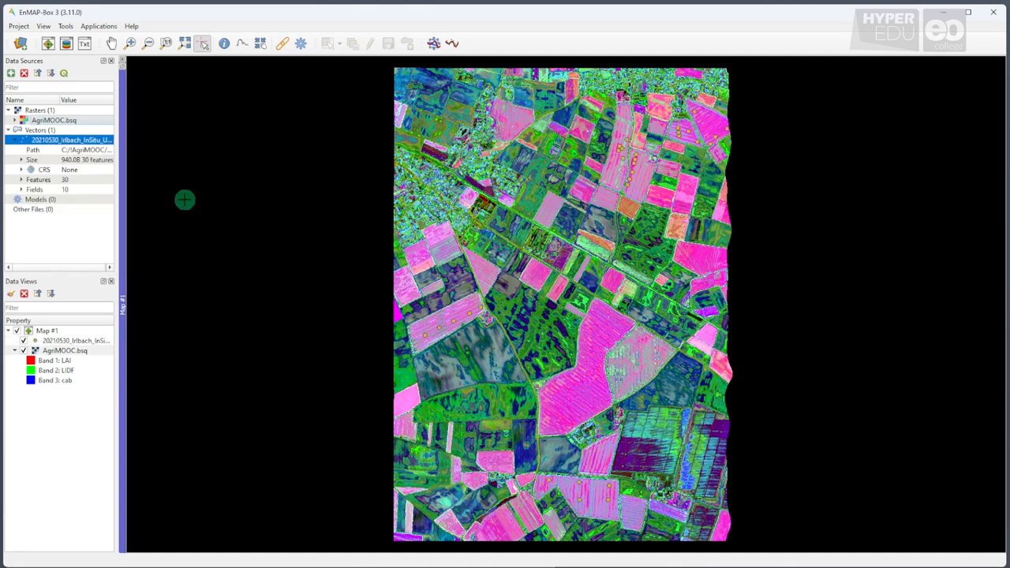
pyautogui.moveTo(294, 259)
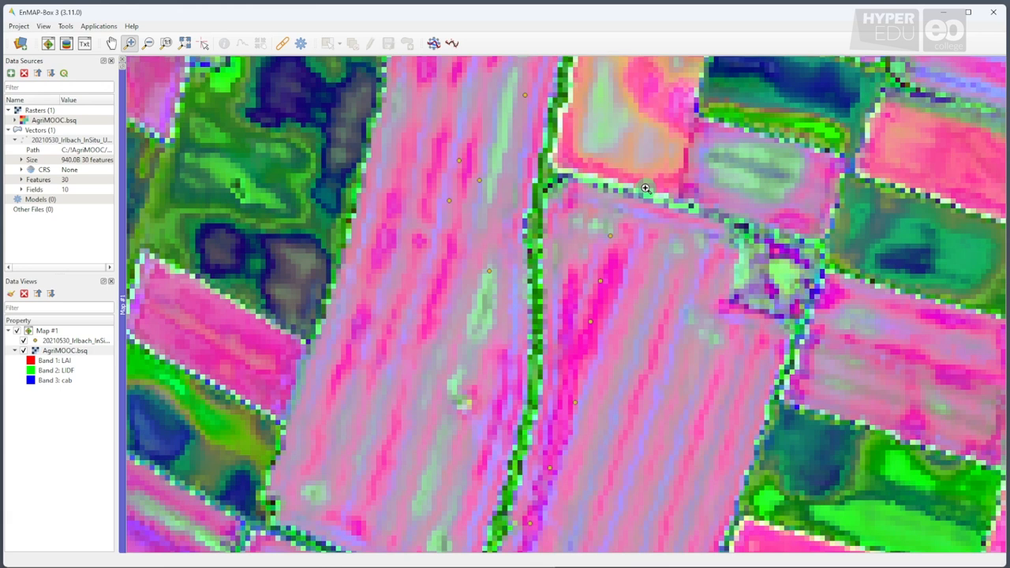
pyautogui.moveTo(625, 186)
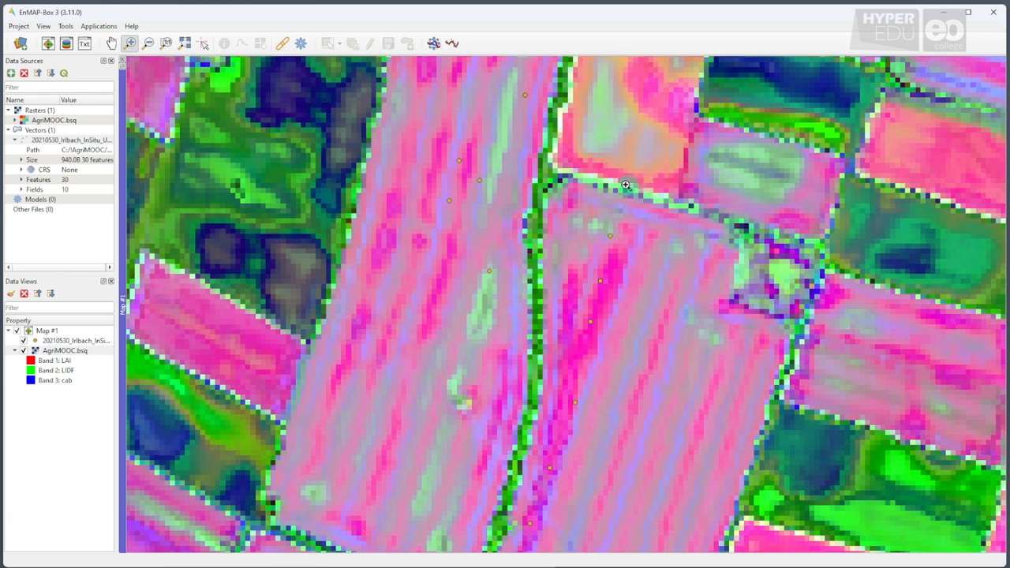
pyautogui.moveTo(258, 129)
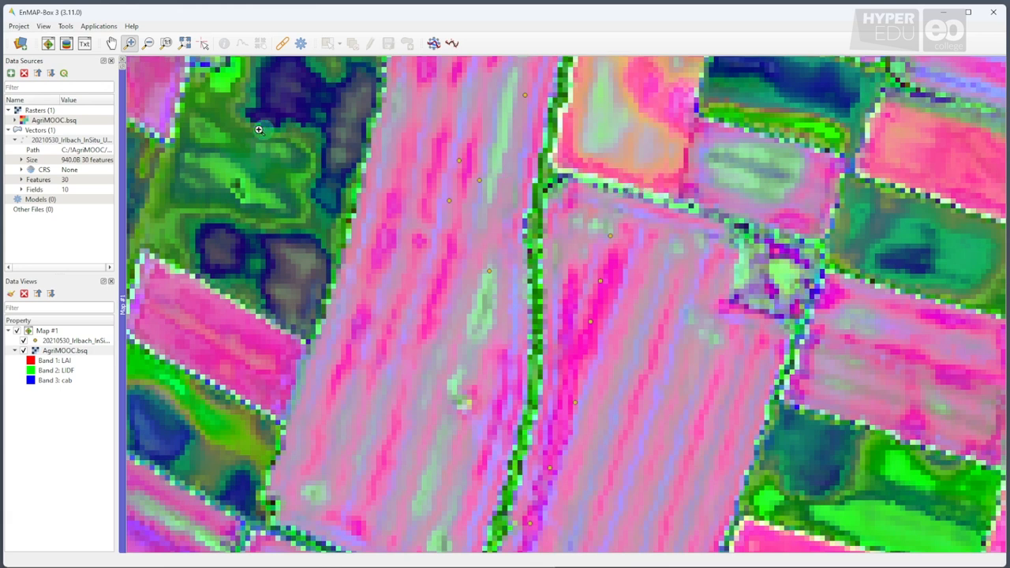
# - Scatter-plot AgriMOOC.bsq Band 1: LAI against the shapefile's measured LAI field
pyautogui.click(70, 25)
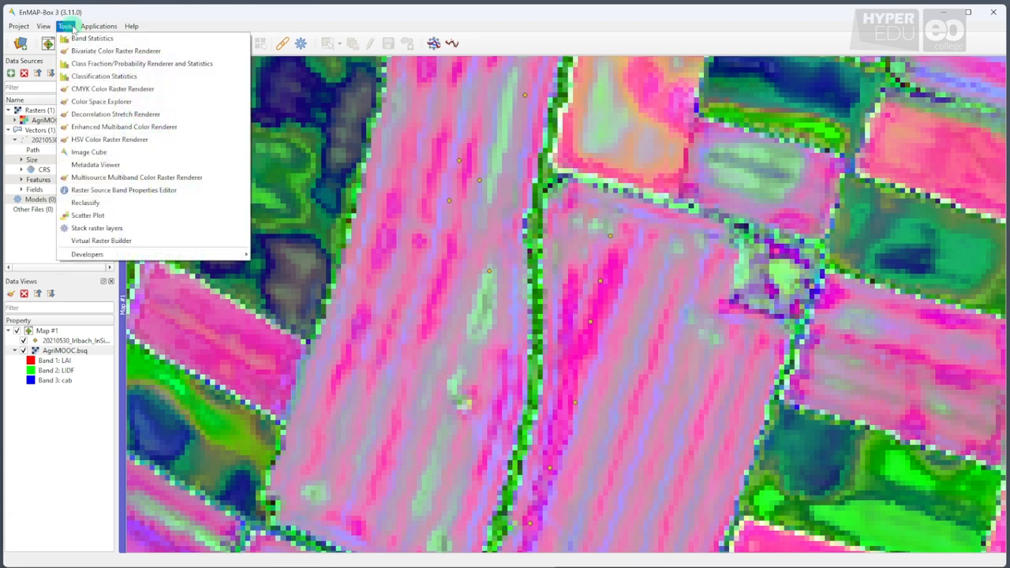
pyautogui.moveTo(119, 88)
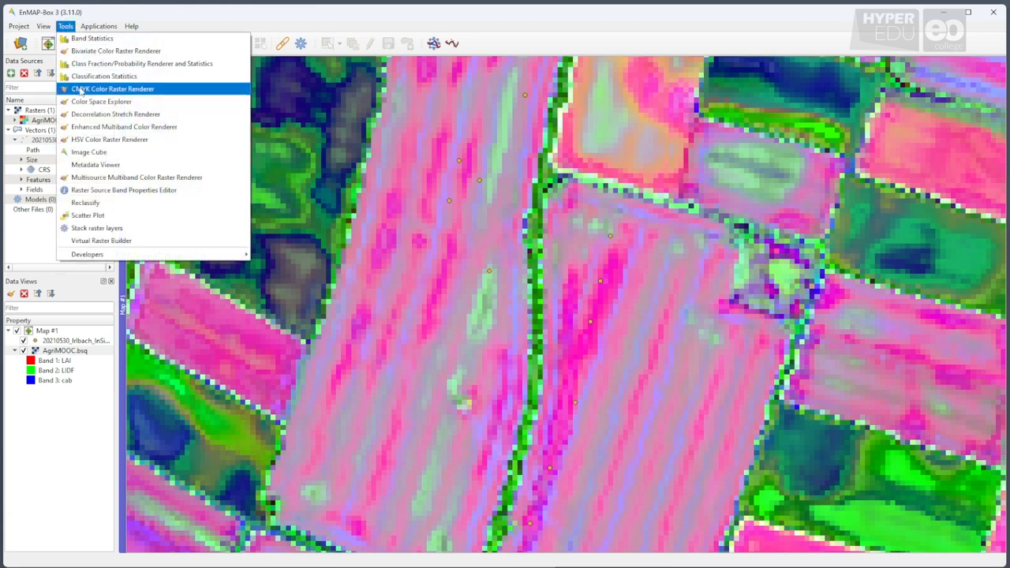
pyautogui.moveTo(87, 202)
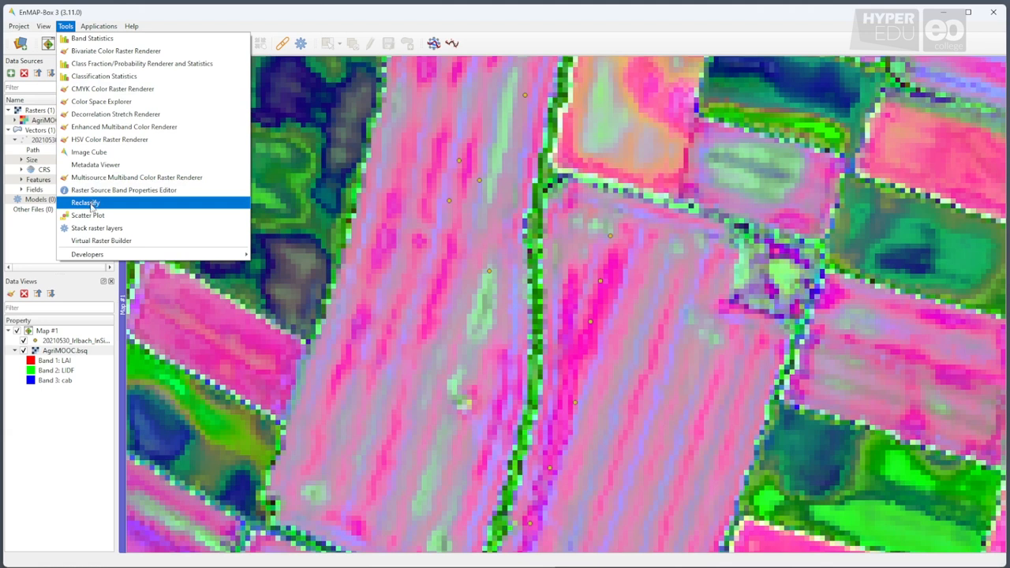
pyautogui.click(88, 215)
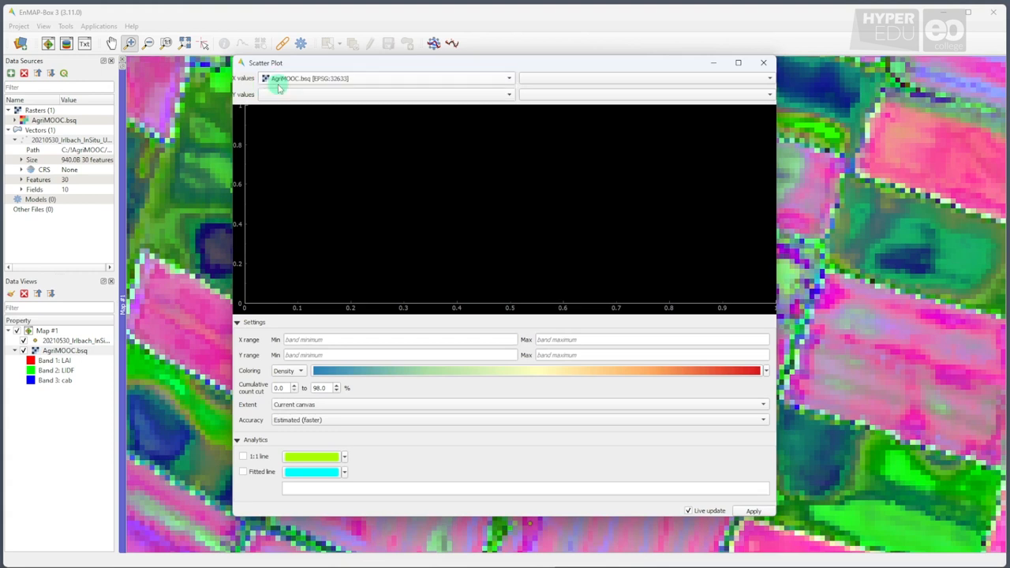
pyautogui.moveTo(272, 87)
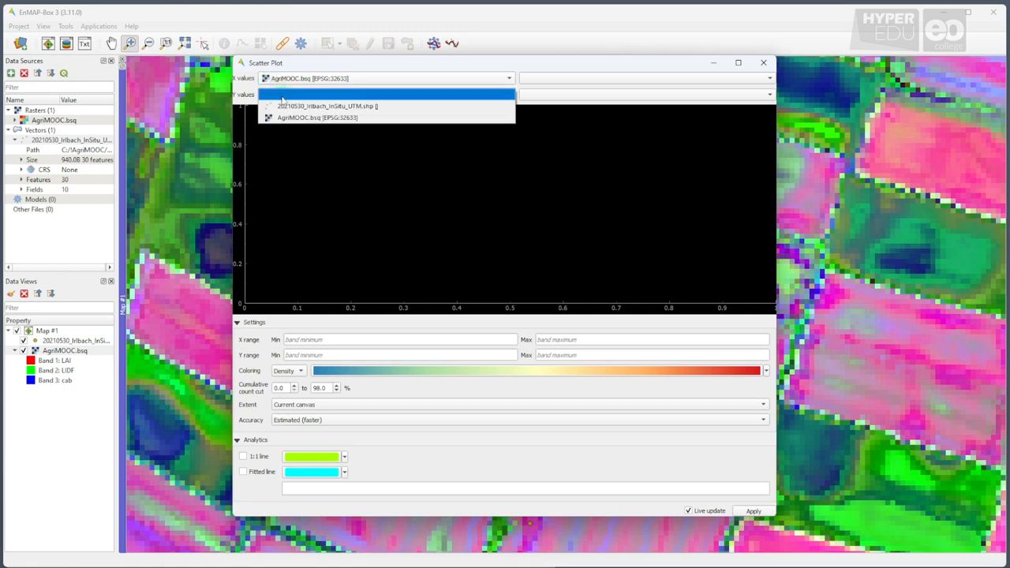
pyautogui.click(317, 105)
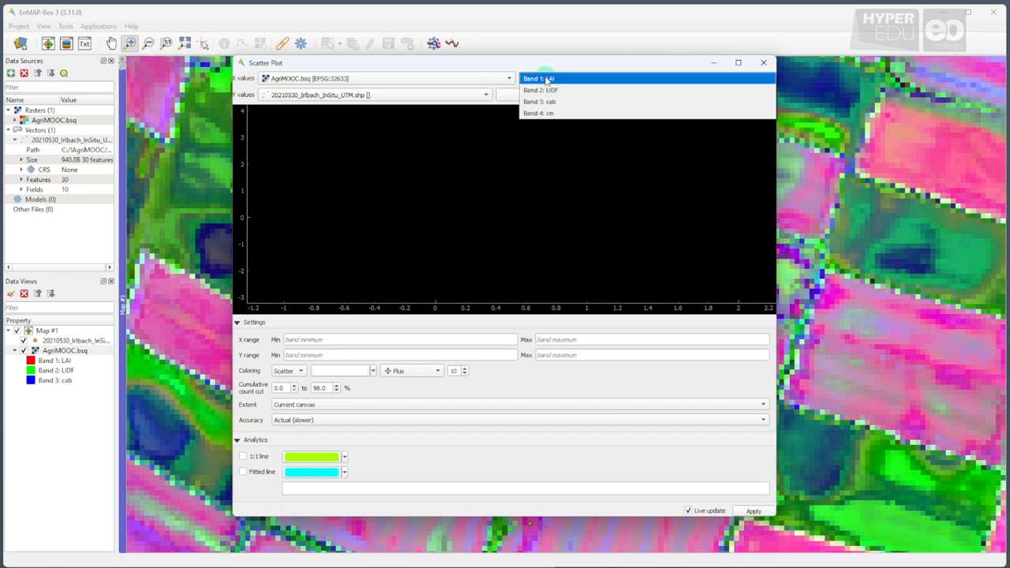
pyautogui.click(547, 79)
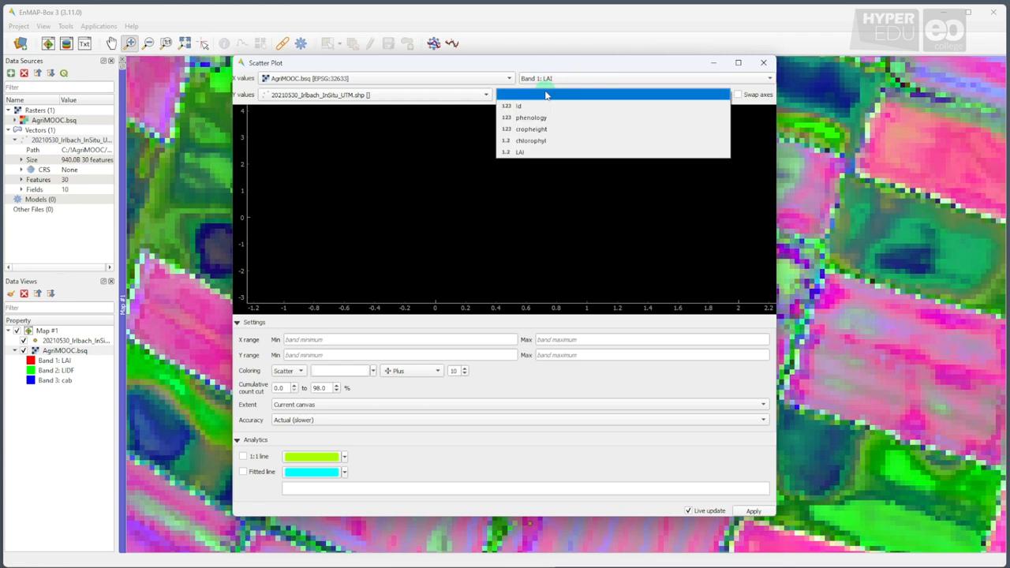
pyautogui.moveTo(541, 151)
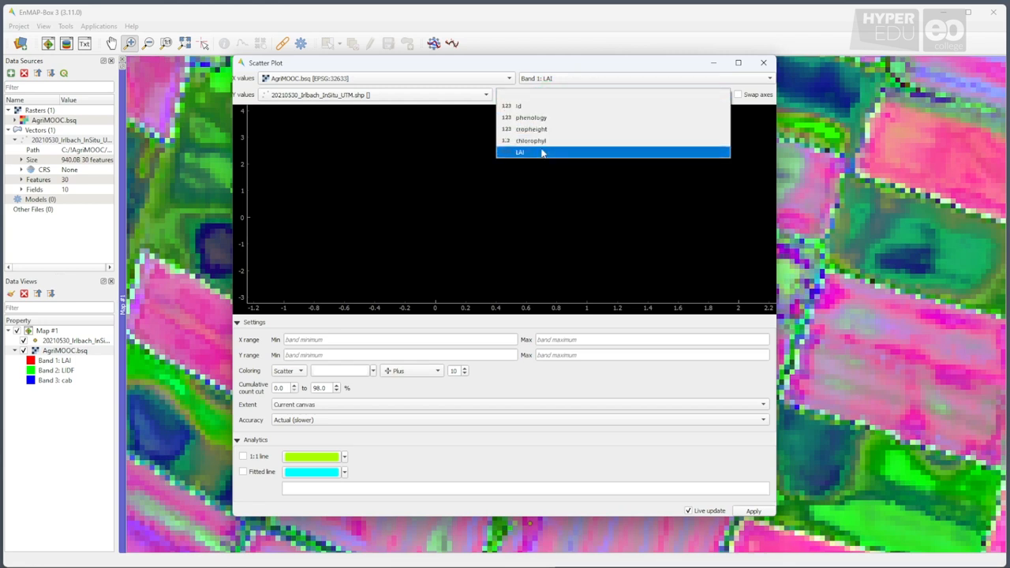
pyautogui.click(518, 151)
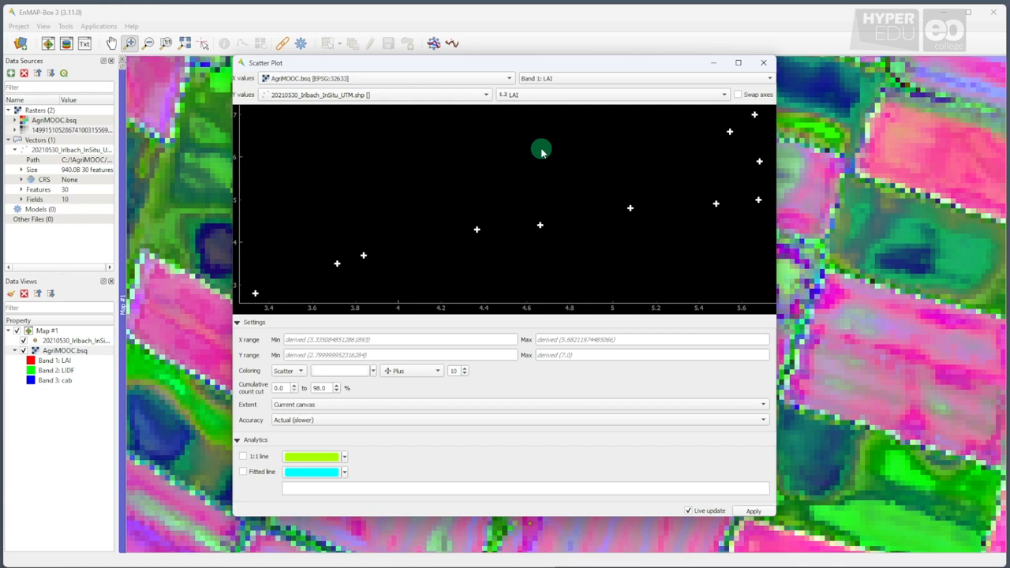
pyautogui.moveTo(545, 152)
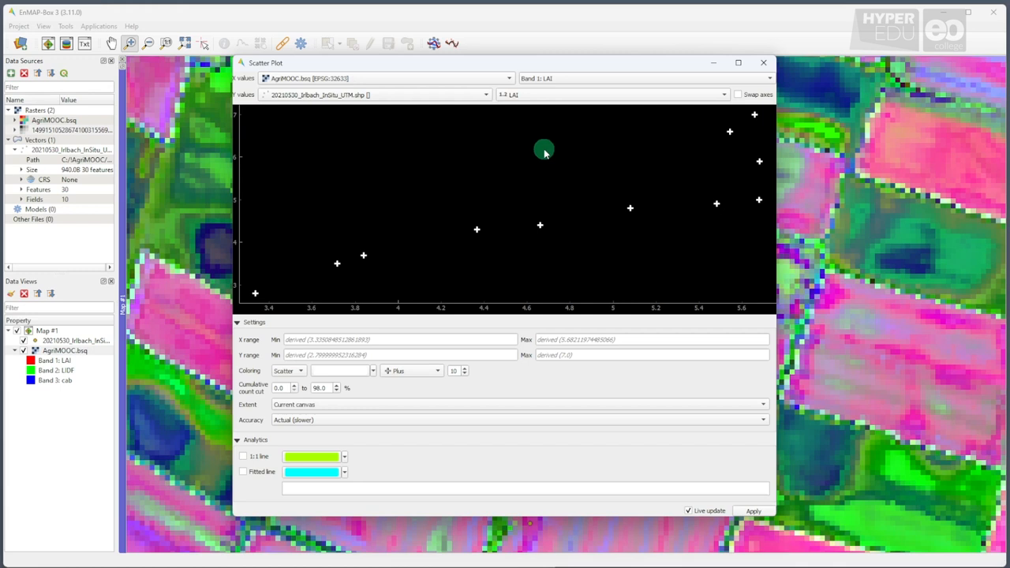
pyautogui.moveTo(395, 369)
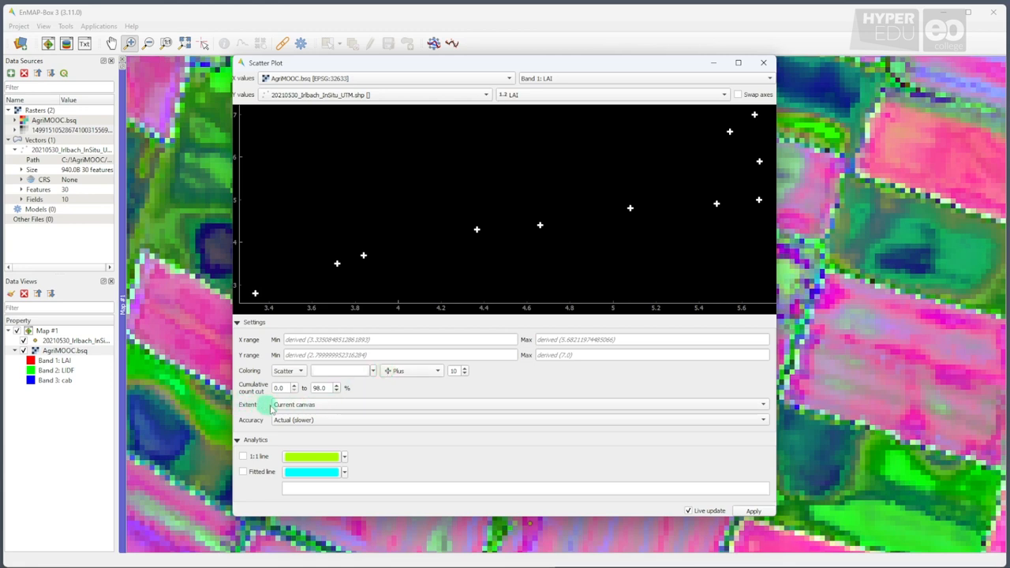
pyautogui.moveTo(332, 404)
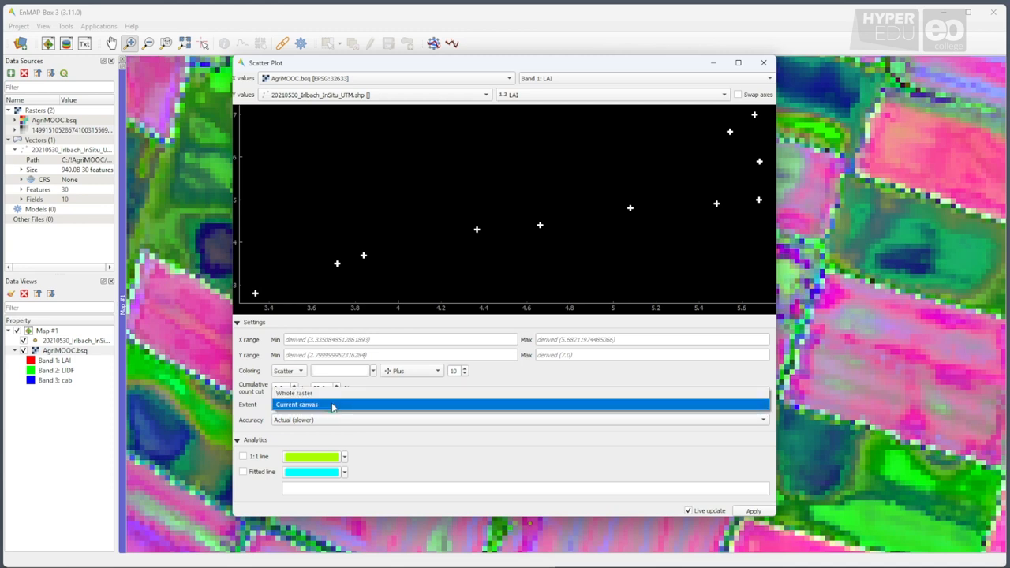
# - Use the whole raster extent, circle symbols, and a 1:1 reference line
pyautogui.click(295, 392)
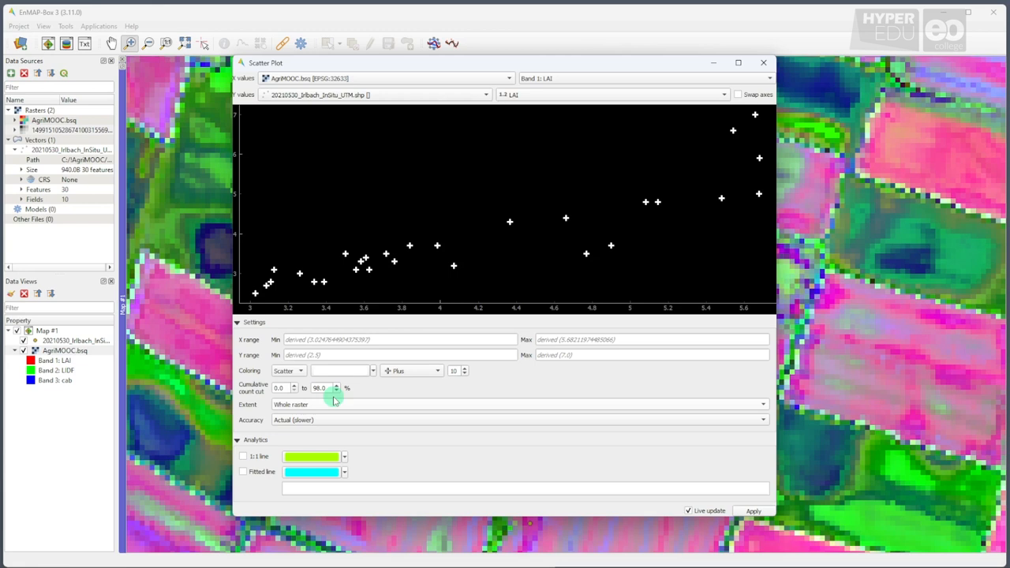
pyautogui.click(432, 370)
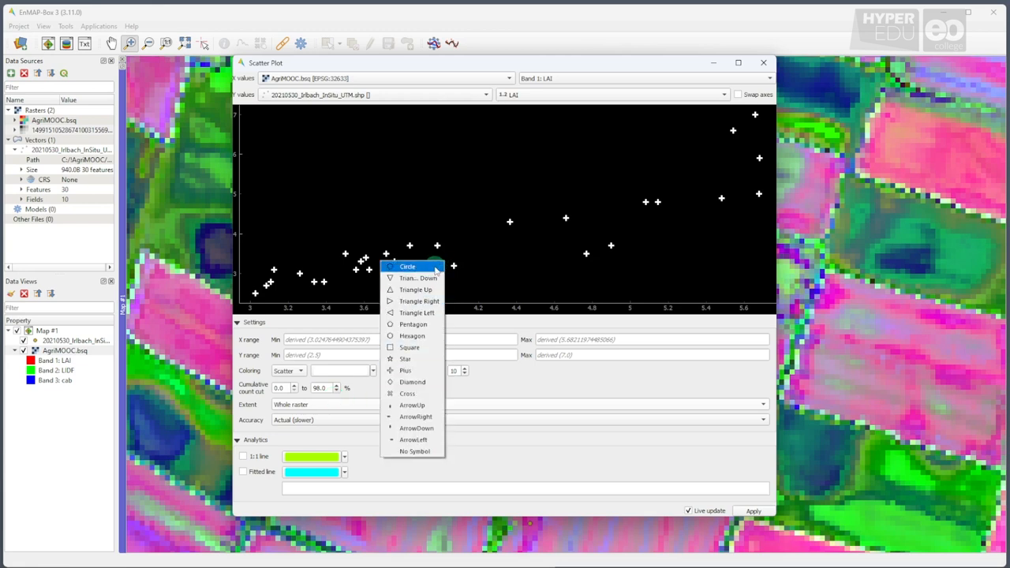
pyautogui.click(408, 265)
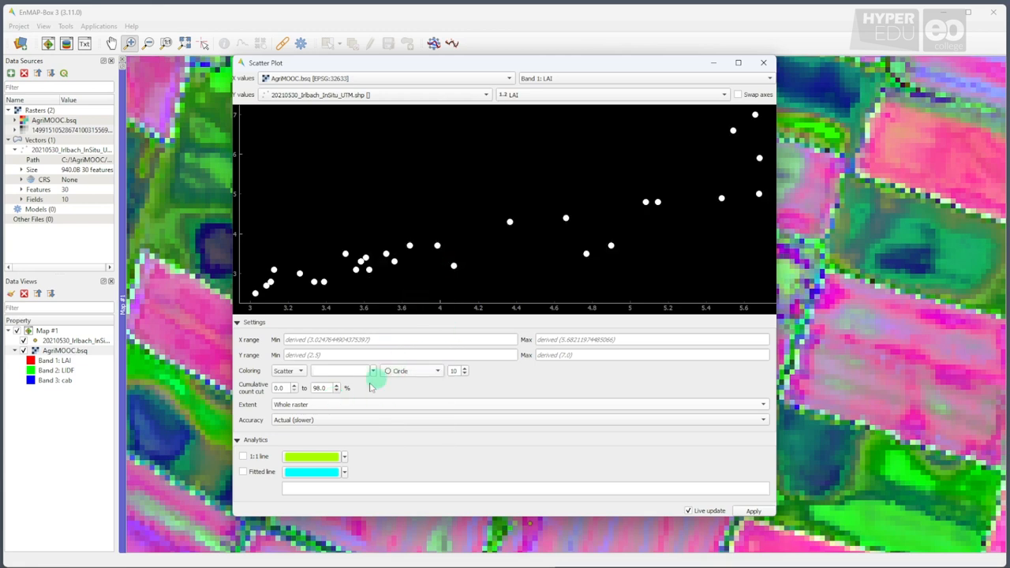
pyautogui.click(243, 456)
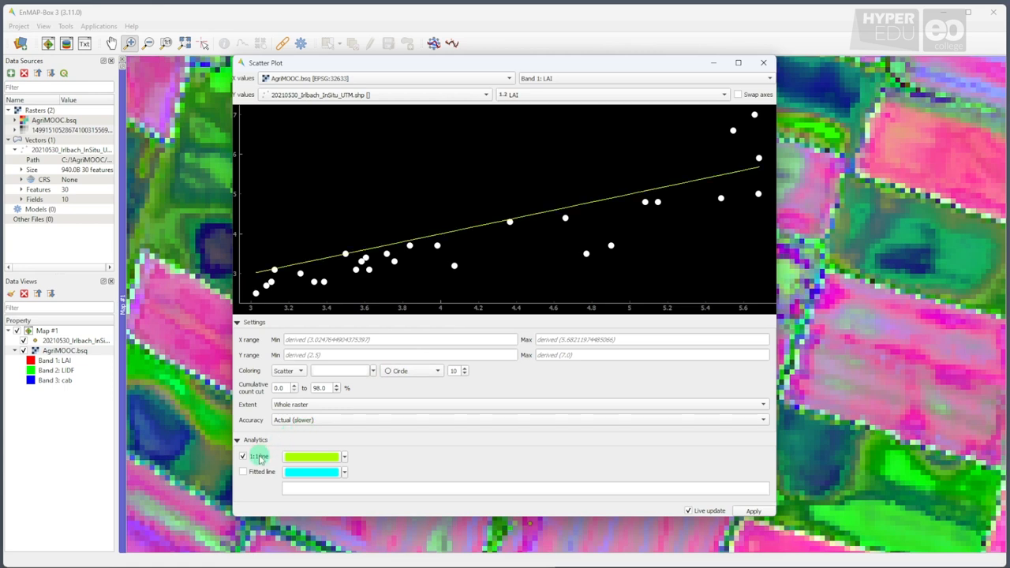
# - Add the fitted regression line and set both axis ranges from 2 to 7
pyautogui.click(243, 470)
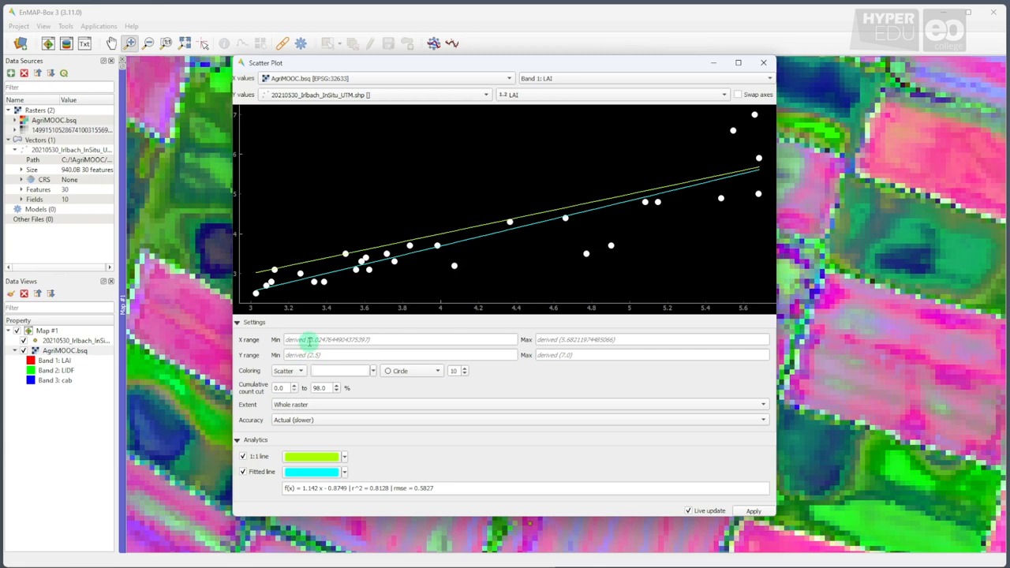
pyautogui.write('2')
pyautogui.write('7')
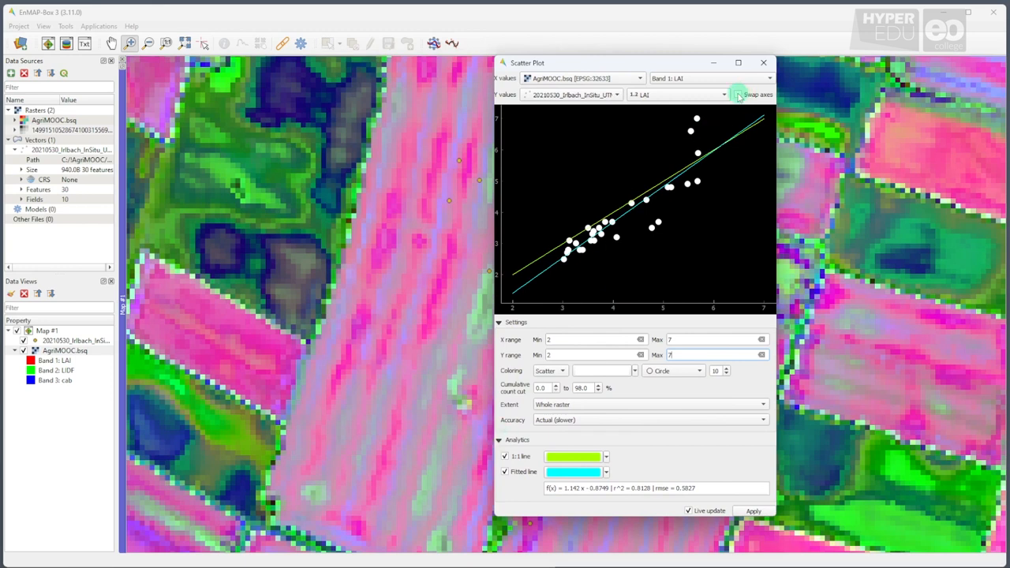
# - Swap the X and Y variables of the LAI scatter plot
pyautogui.click(736, 95)
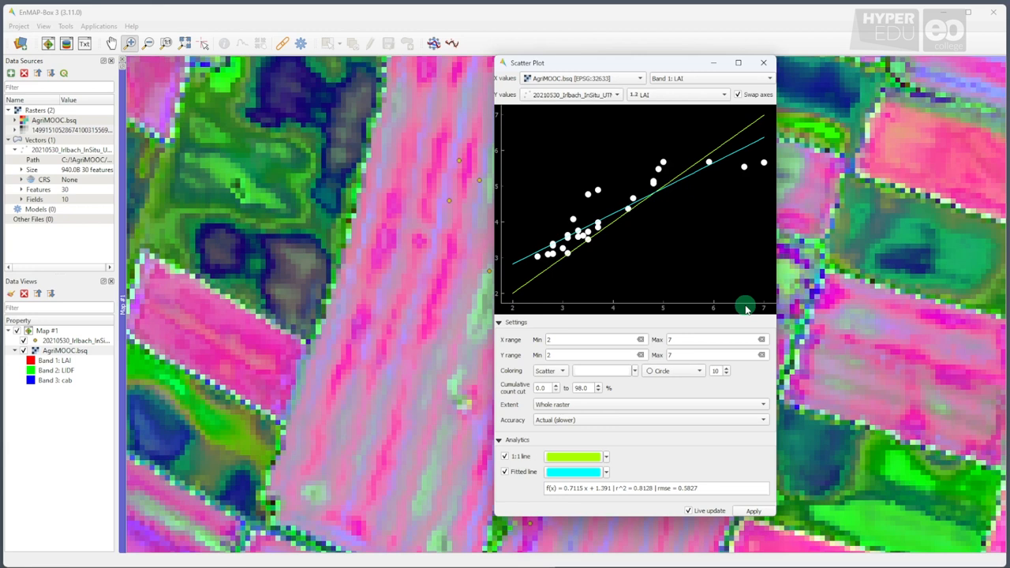
pyautogui.moveTo(657, 510)
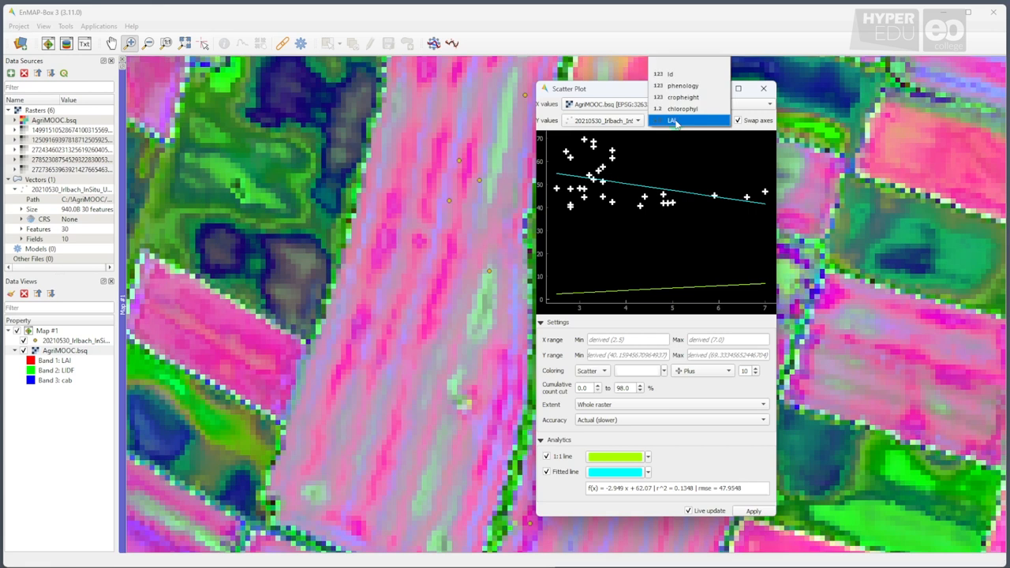
# - Compare raster Band 3: cab against the shapefile's chlorophyl field
pyautogui.click(678, 120)
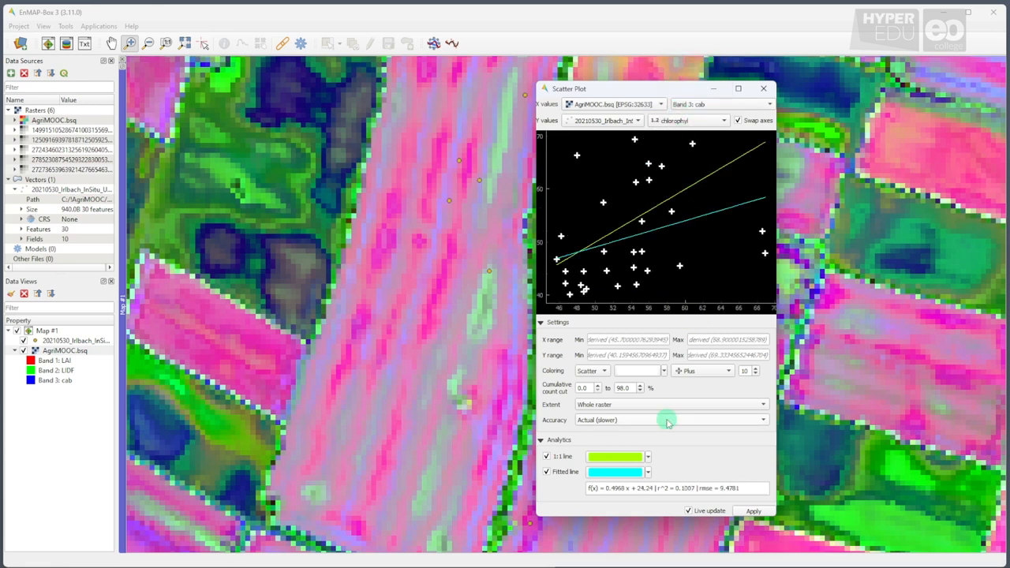
pyautogui.moveTo(666, 420)
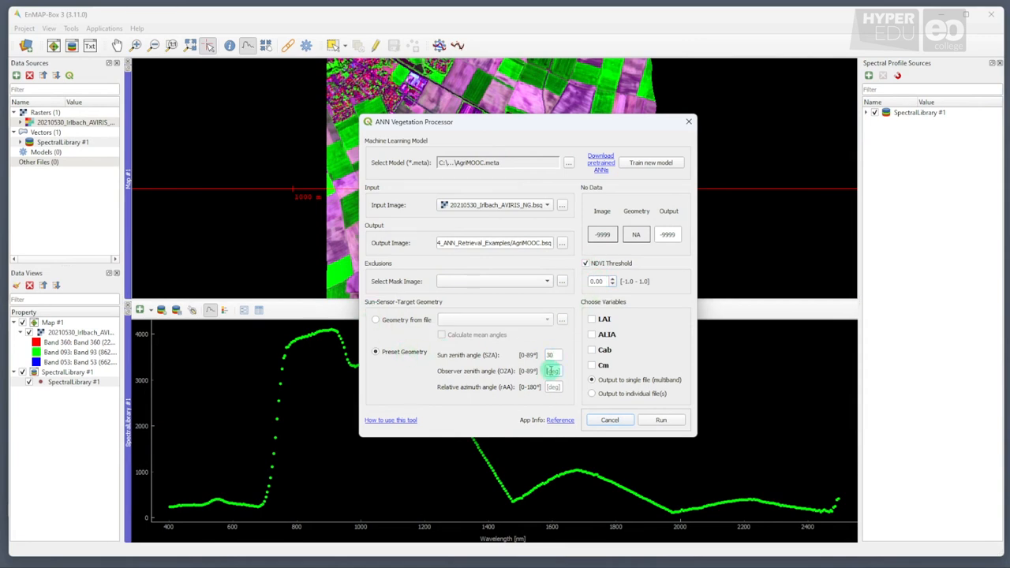
# - Select LAI, ALIA, Cab and Cm as ANN Vegetation Processor output variables
pyautogui.click(591, 351)
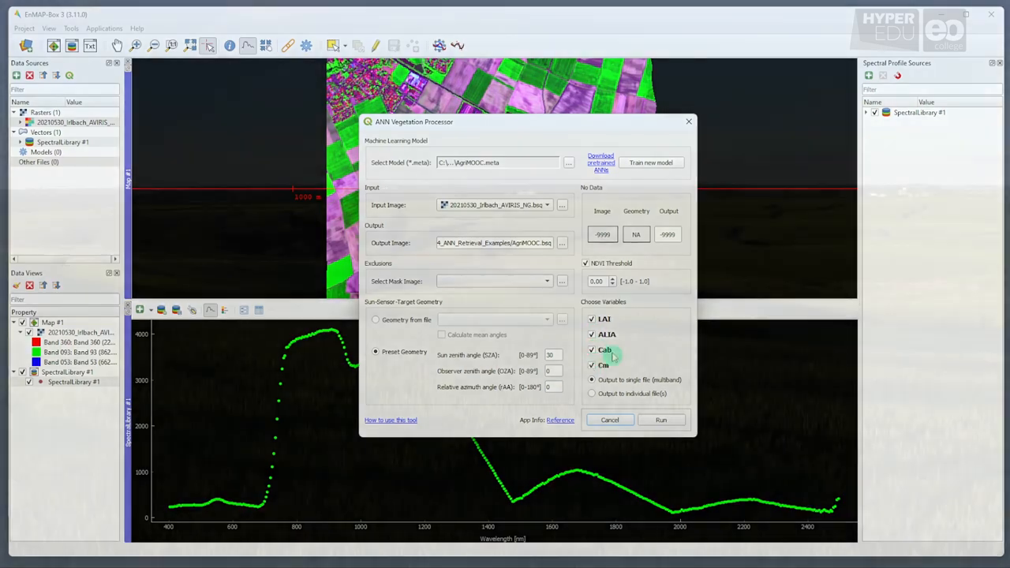